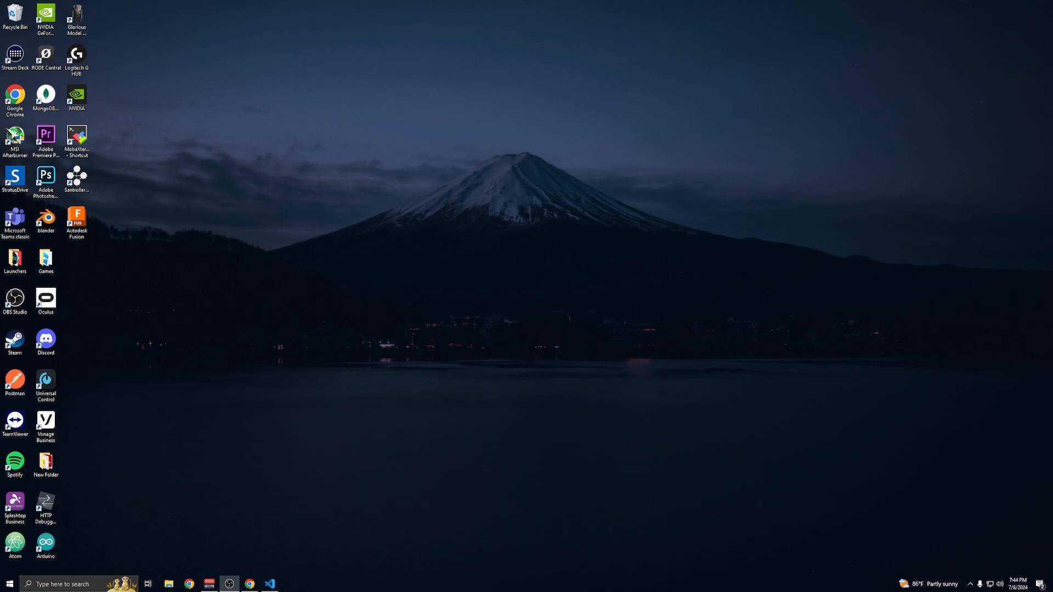
Review engine.py, highlighting the best.pt file name and the model.export line
left_click(270, 583)
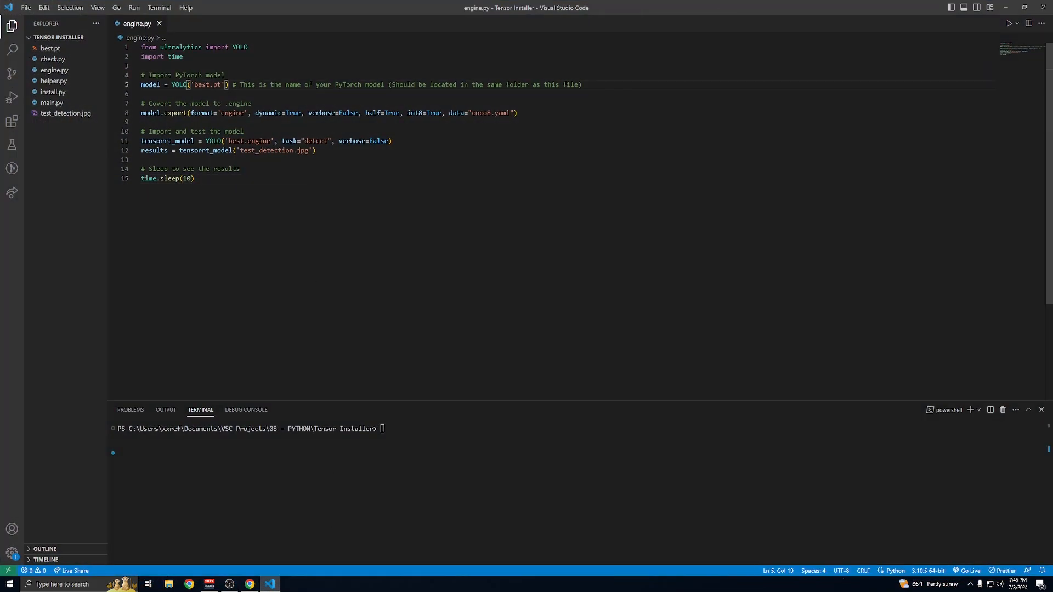
double_click(200, 84)
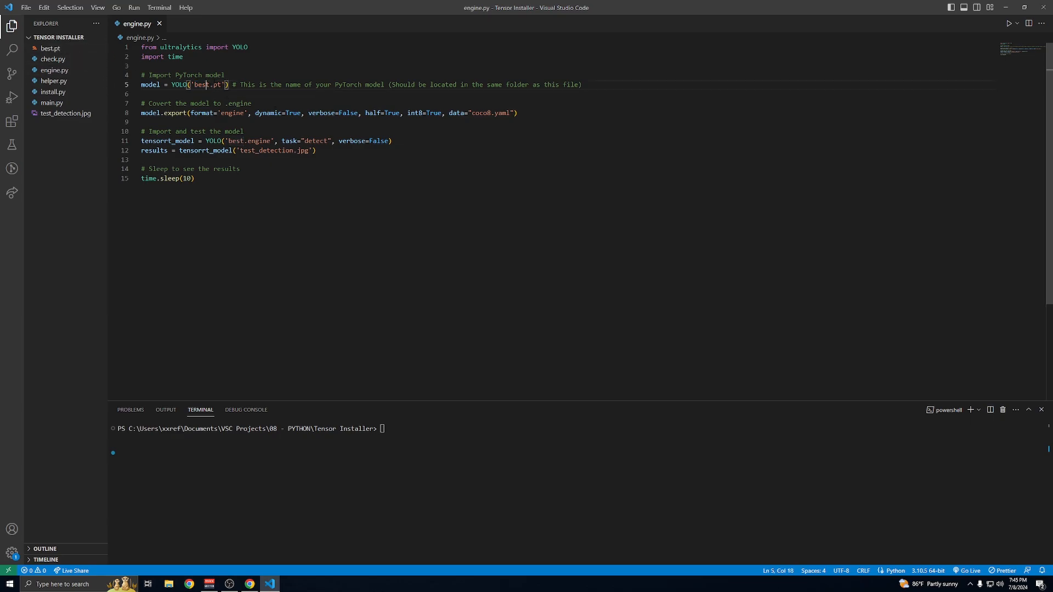
left_click(230, 85)
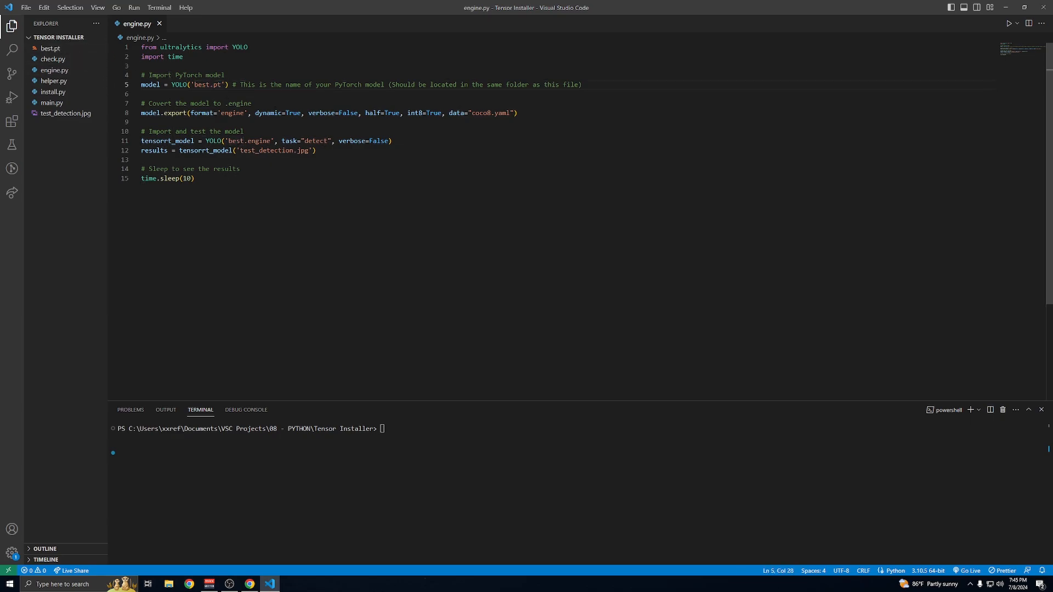
double_click(235, 141)
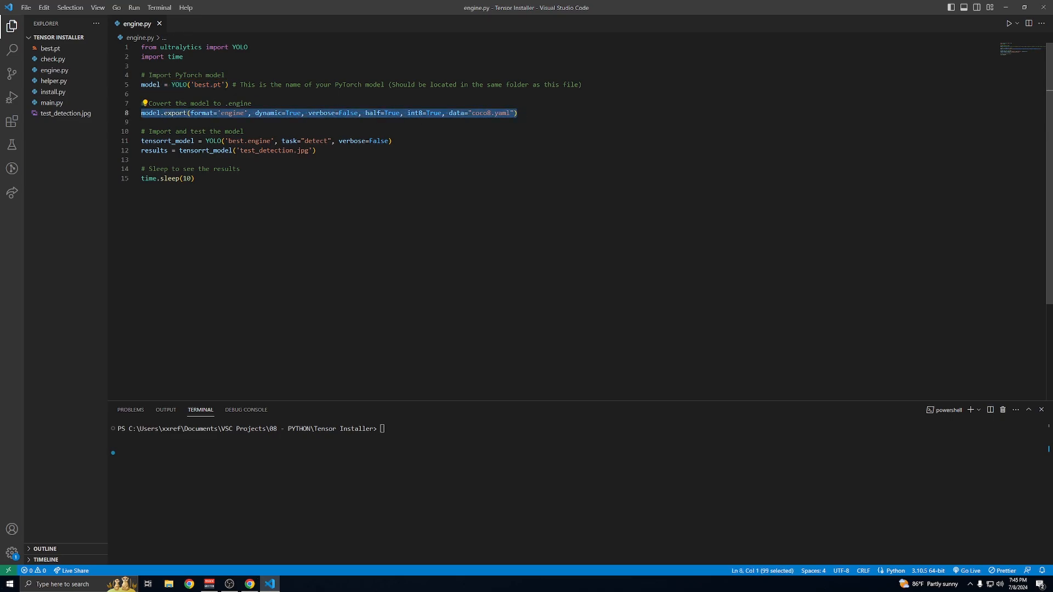
double_click(268, 113)
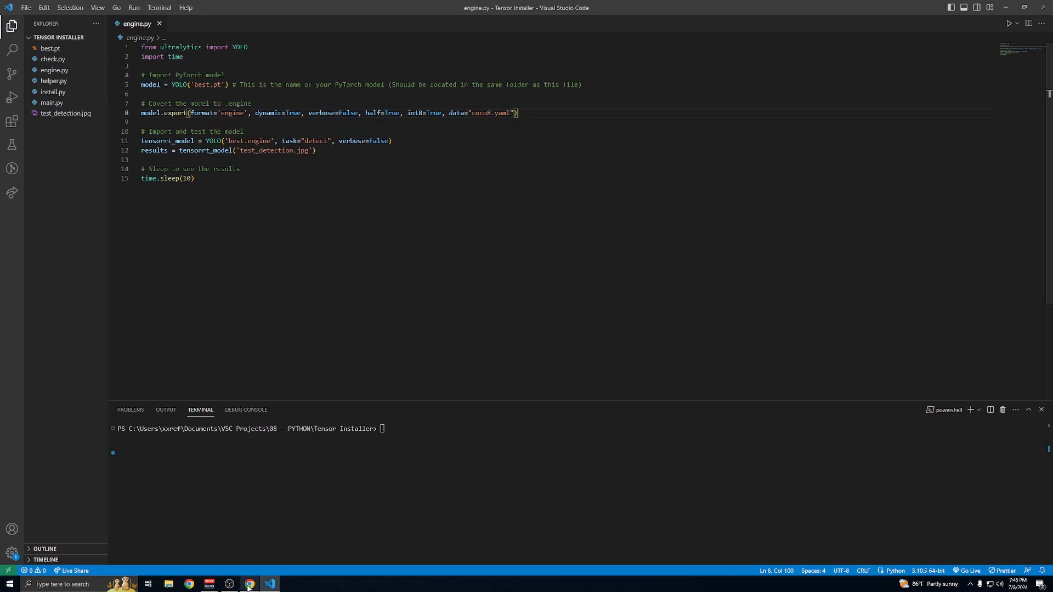
left_click(250, 584)
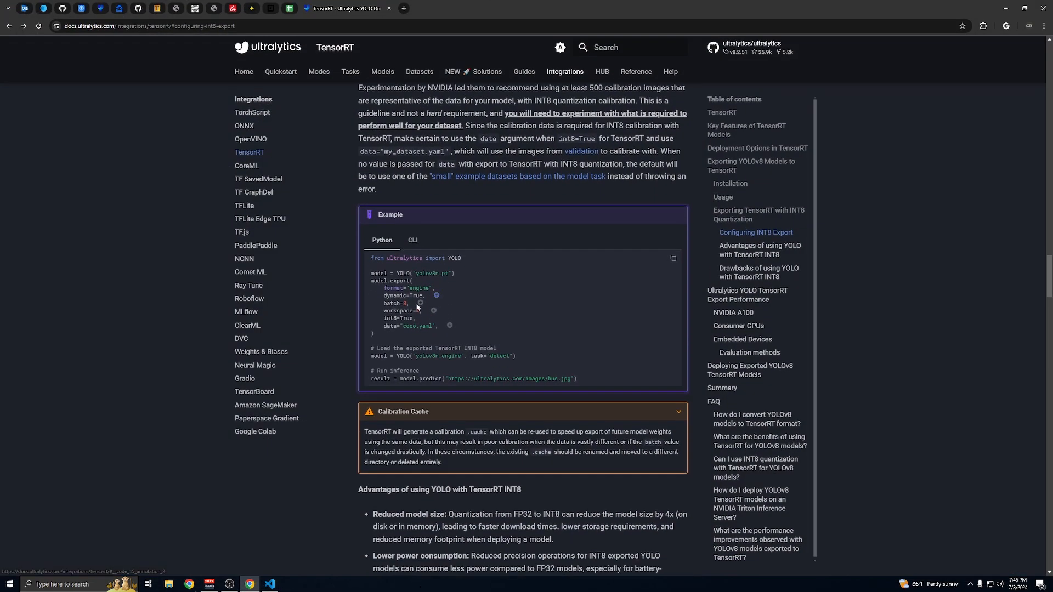
mouse_move(437, 295)
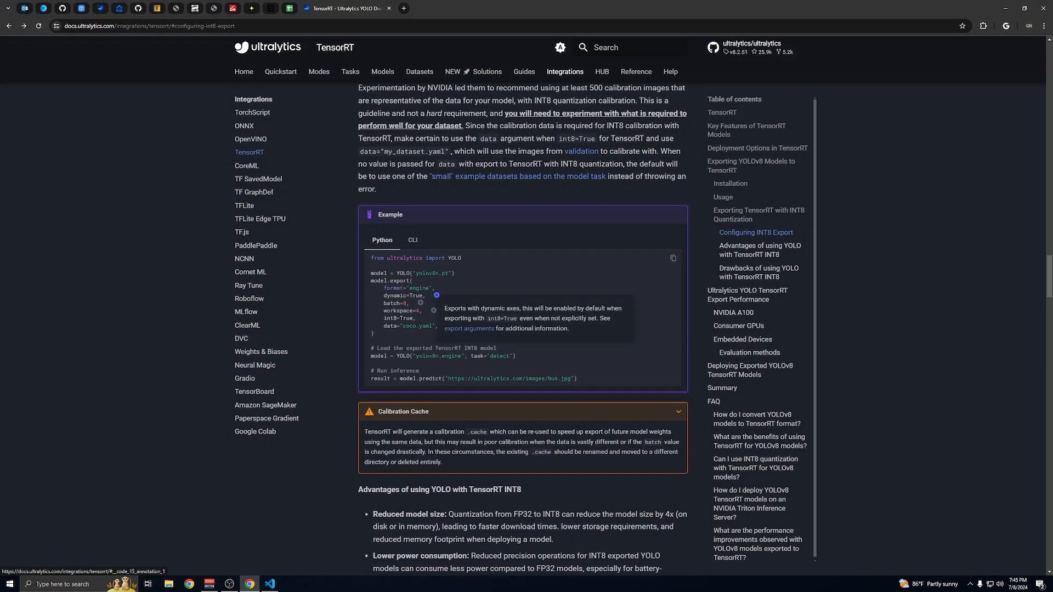
left_click(270, 583)
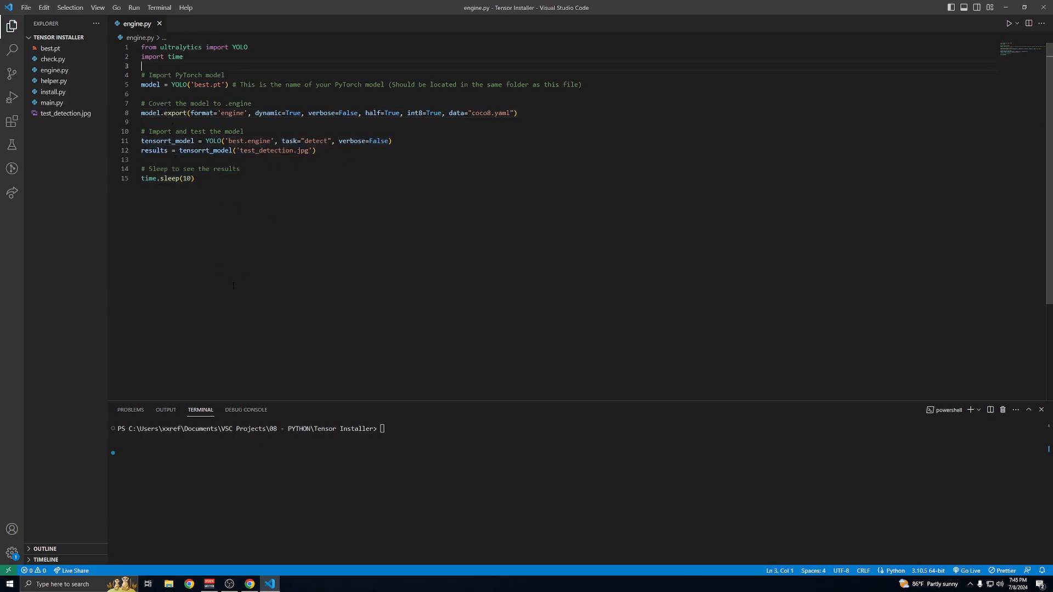
key("ctrl+a")
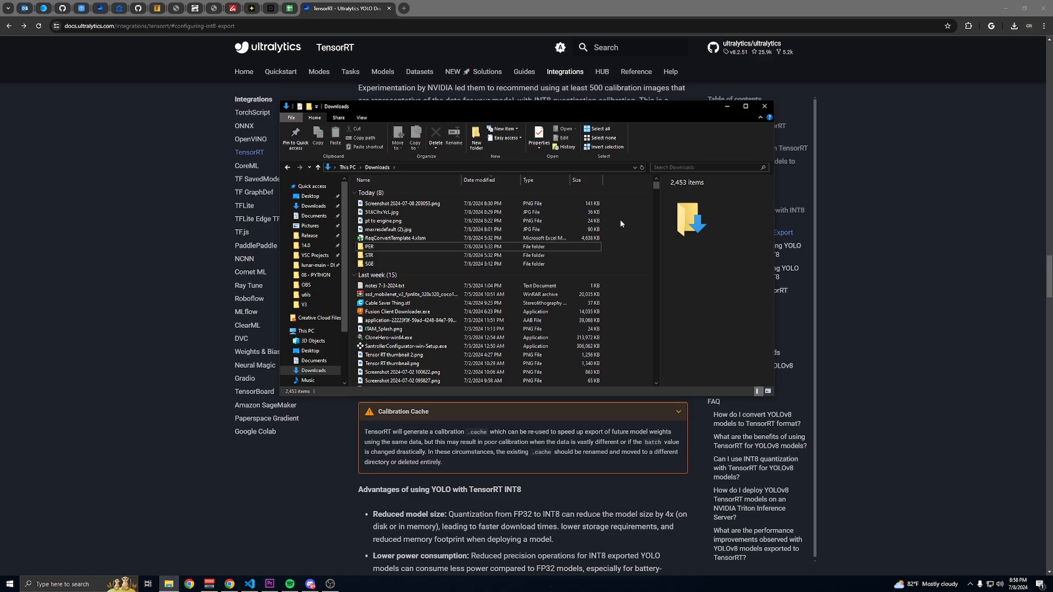
Make a 'Tutorial 2' folder in Downloads holding convert.py with the pasted export script
right_click(621, 224)
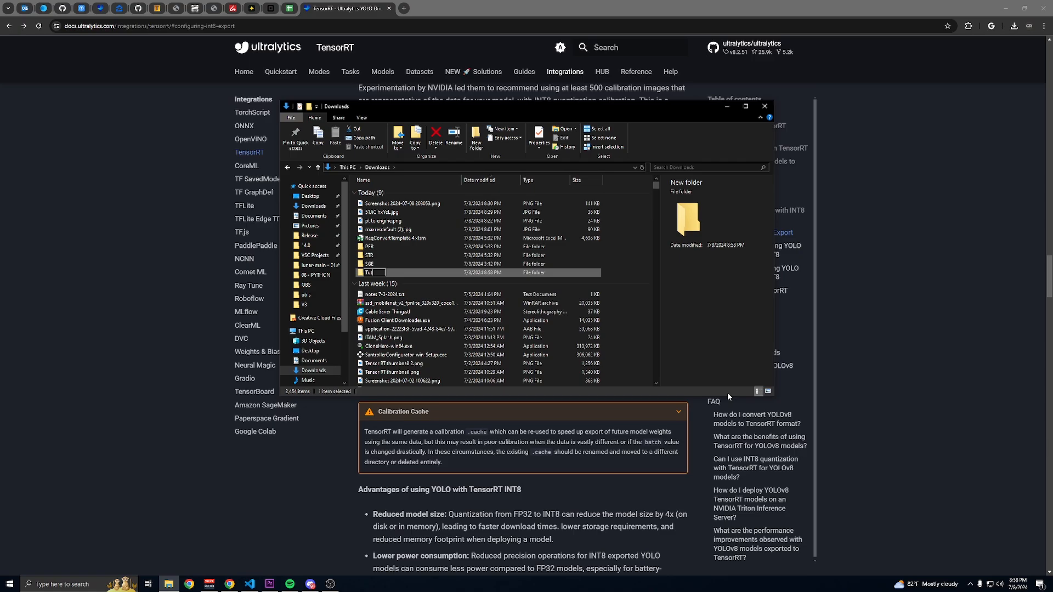
type("Tutorial 2")
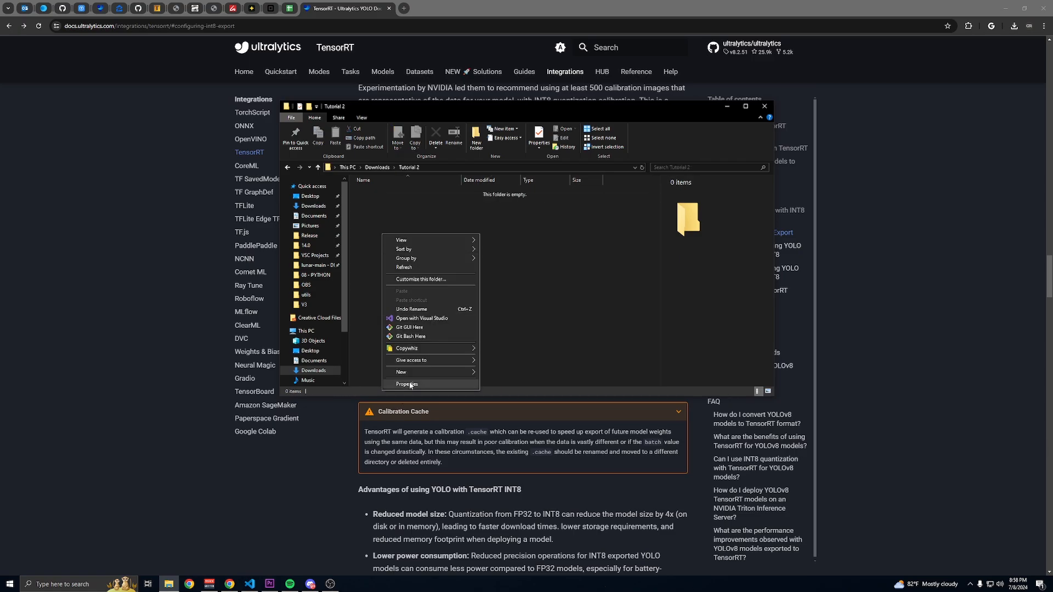
left_click(400, 372)
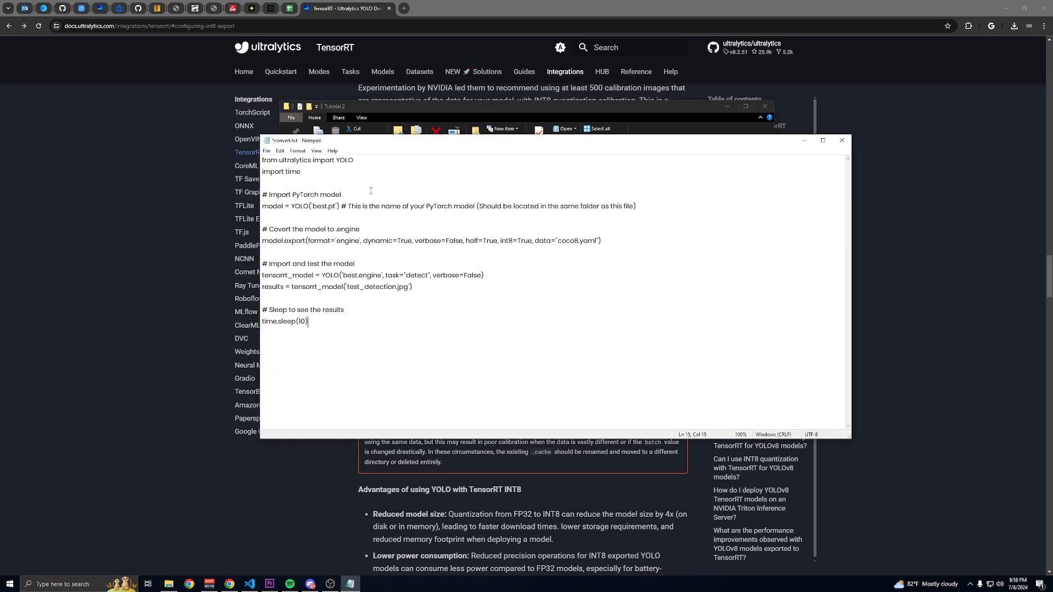
left_click(267, 151)
type("convert.py")
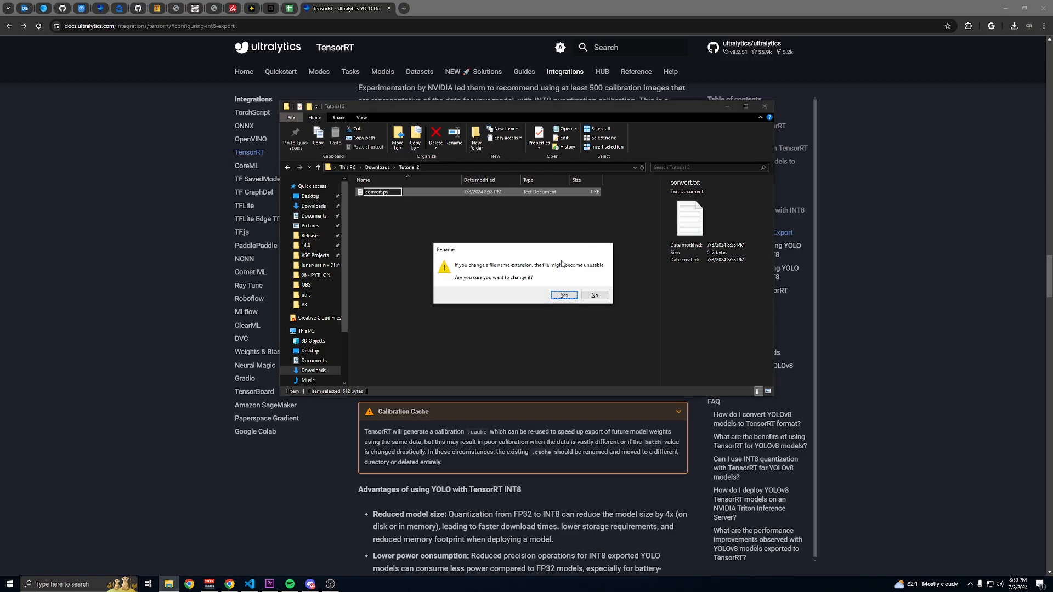
left_click(562, 295)
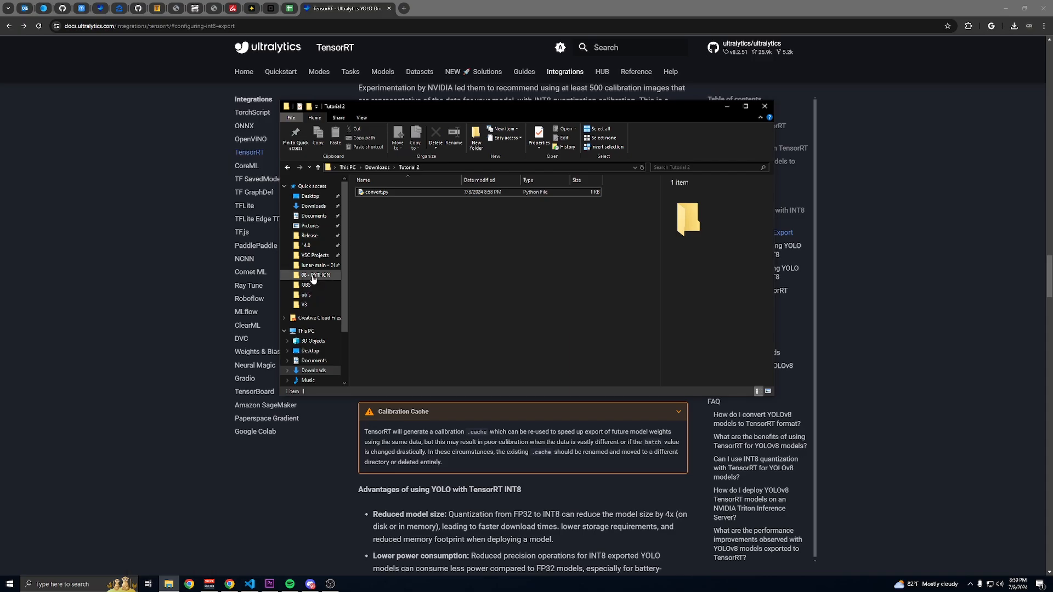
Copy best.pt from Lunar's lib\yolov8 folder into Tutorial 2
right_click(316, 275)
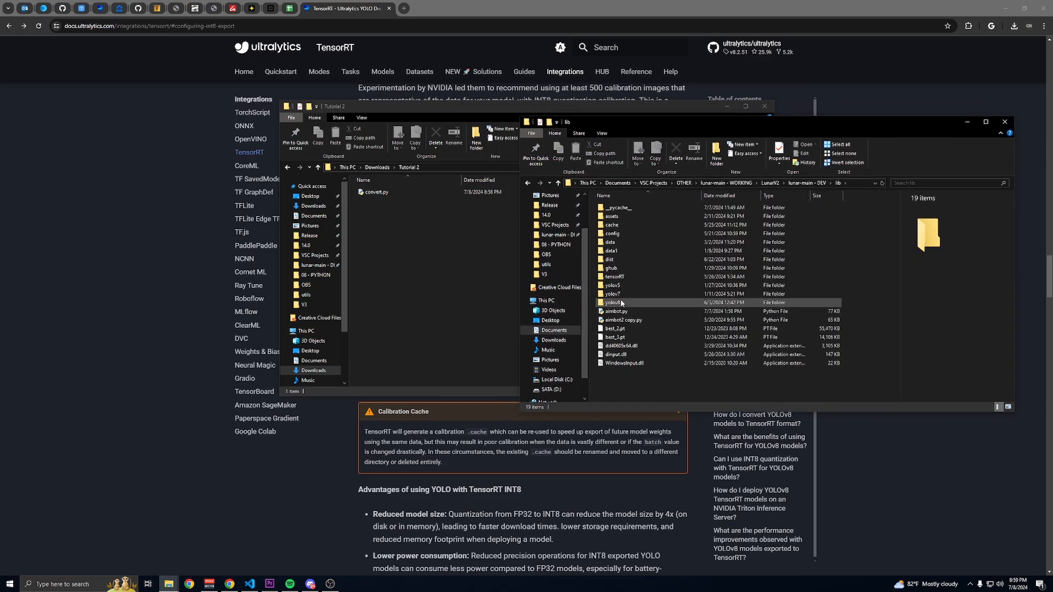
right_click(612, 234)
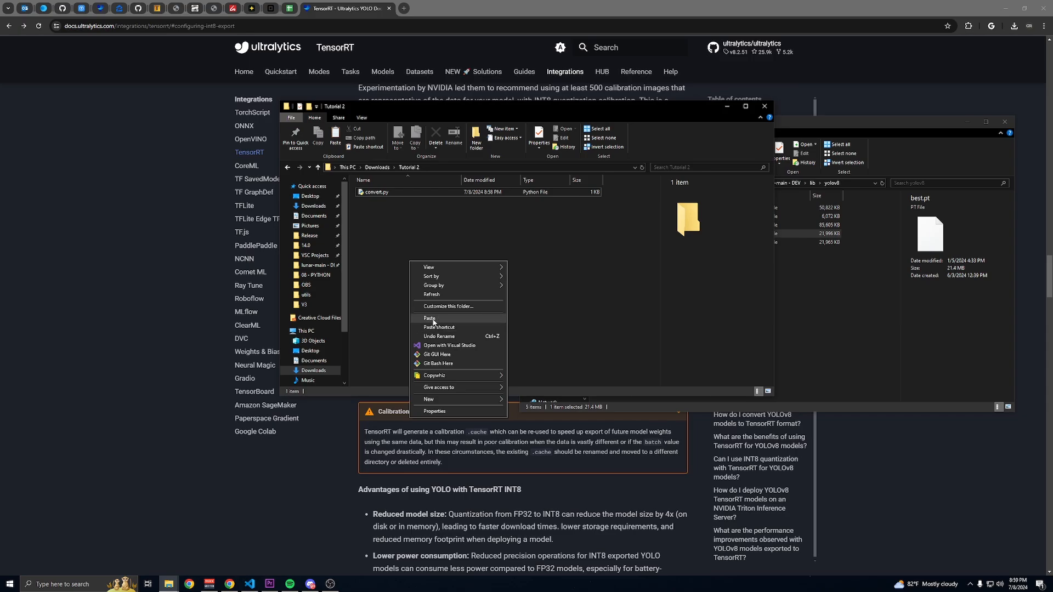
left_click(429, 318)
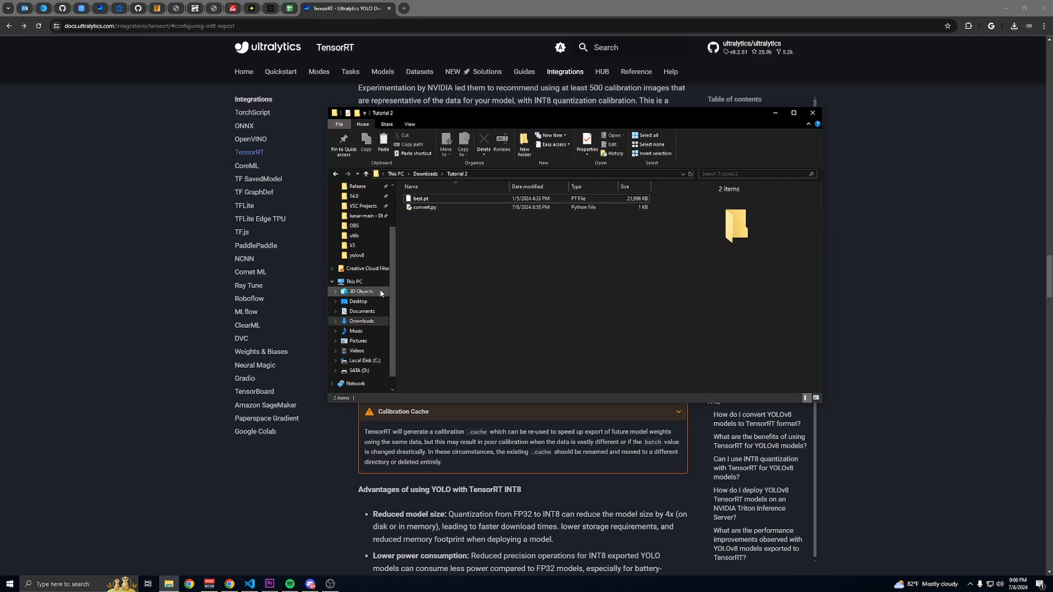
Open convert.py in Notepad to check its code
left_click(424, 206)
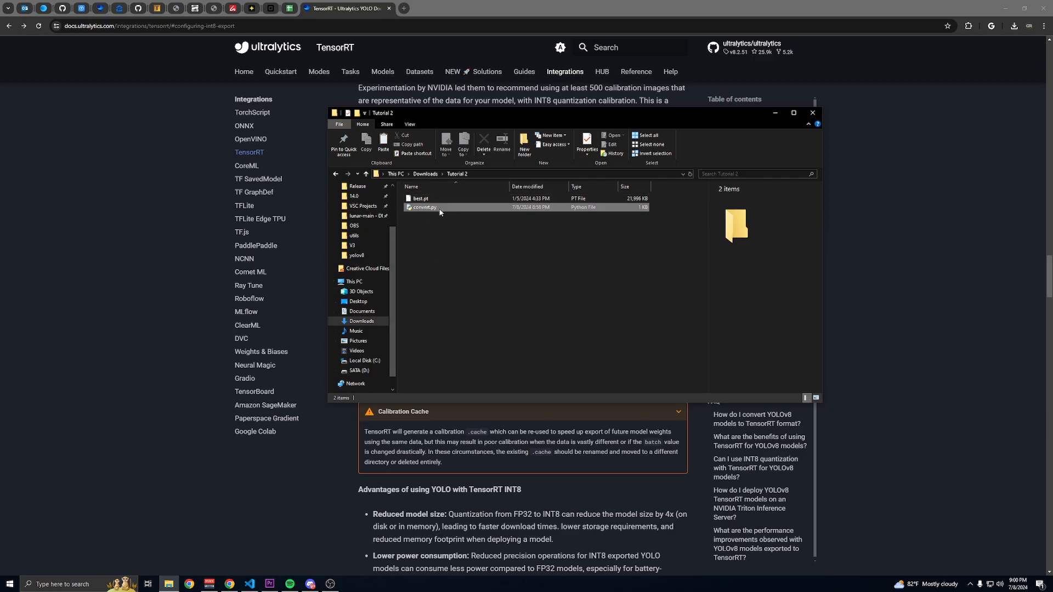
double_click(422, 207)
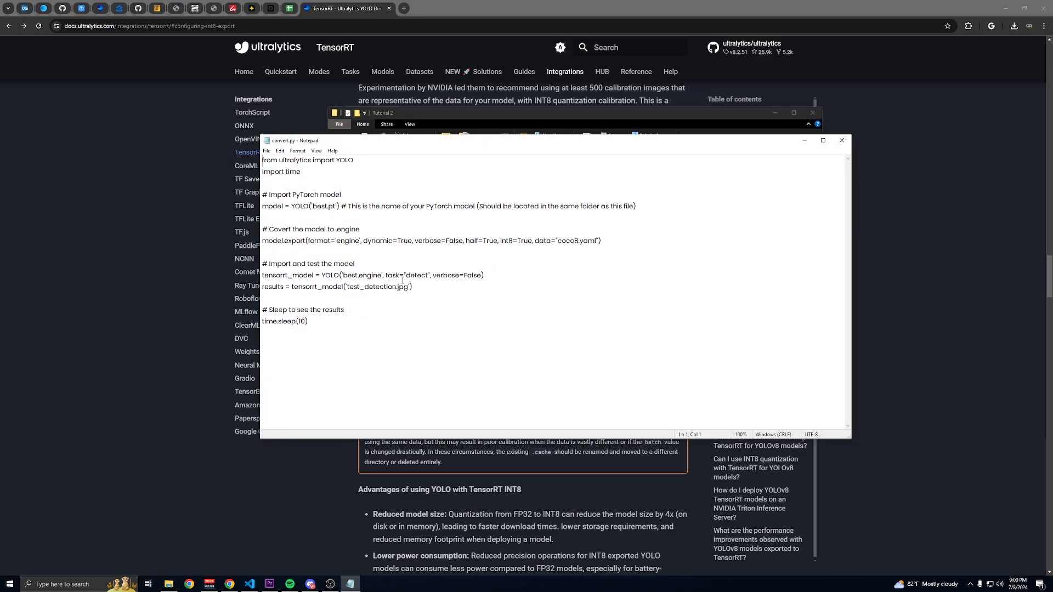
double_click(377, 287)
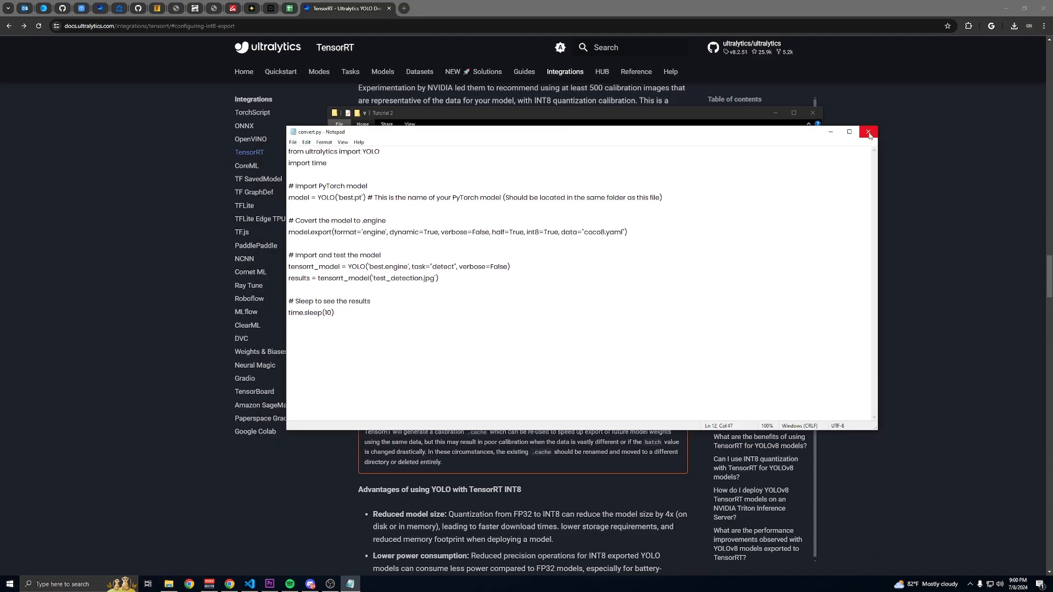
Close the Notepad window showing convert.py
left_click(868, 132)
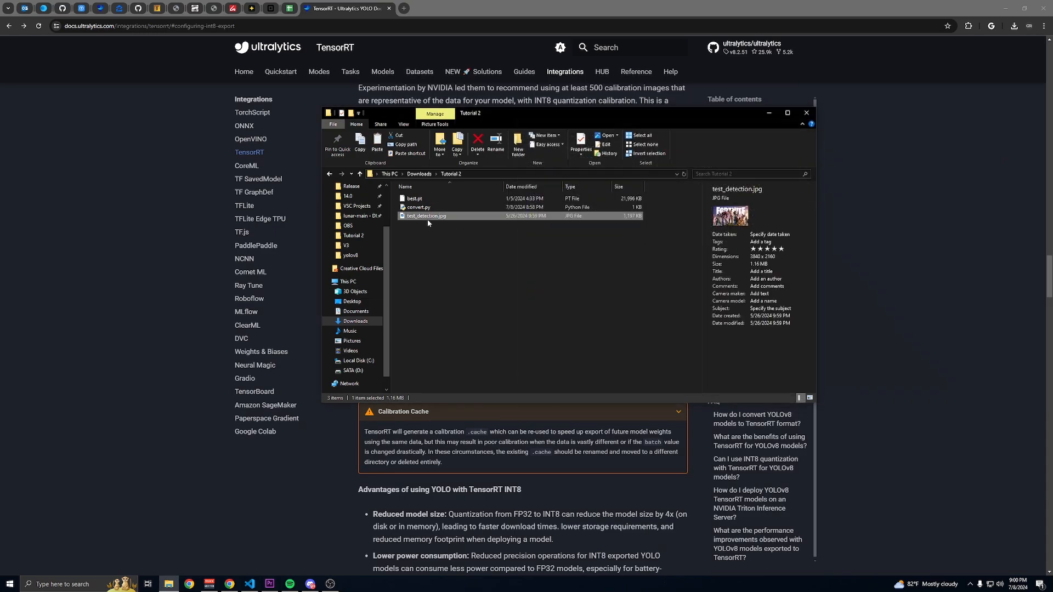
mouse_move(424, 221)
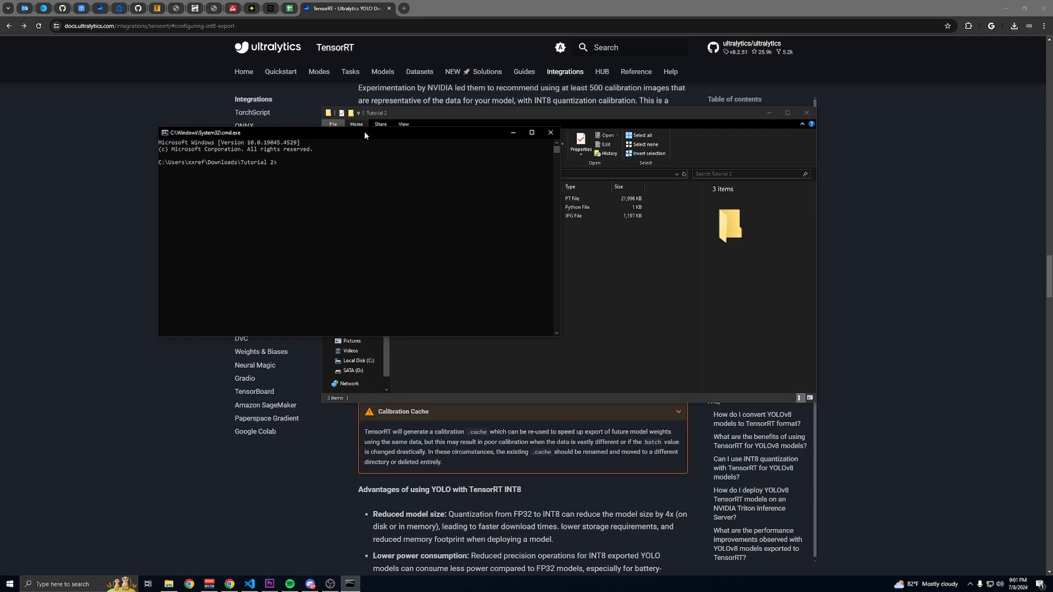
Run 'pip install ultralytics', then 'python convert.py' to build best.engine
type("pi")
type("python conver")
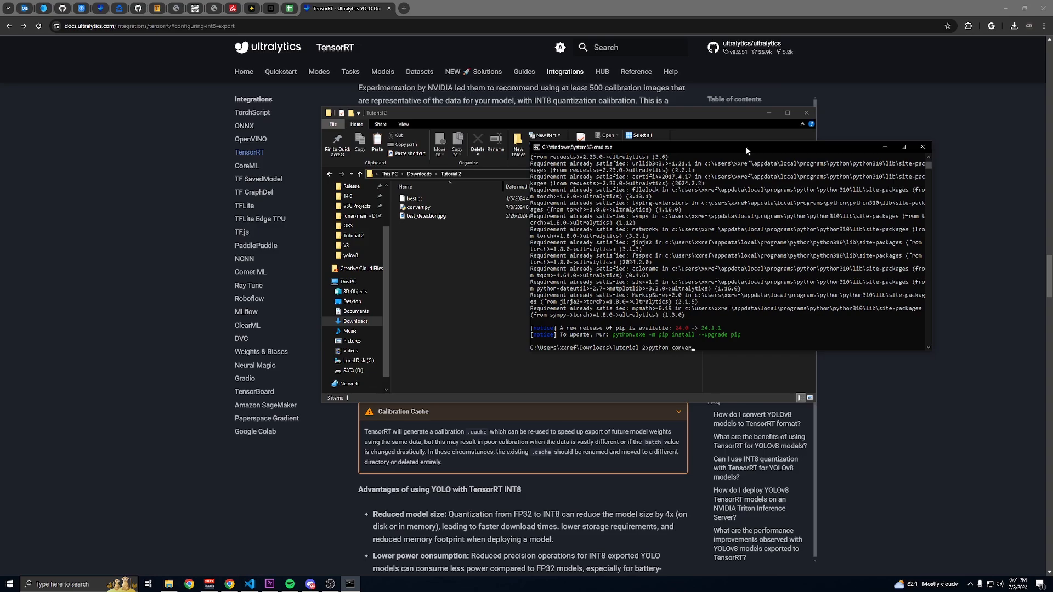
type("t.py")
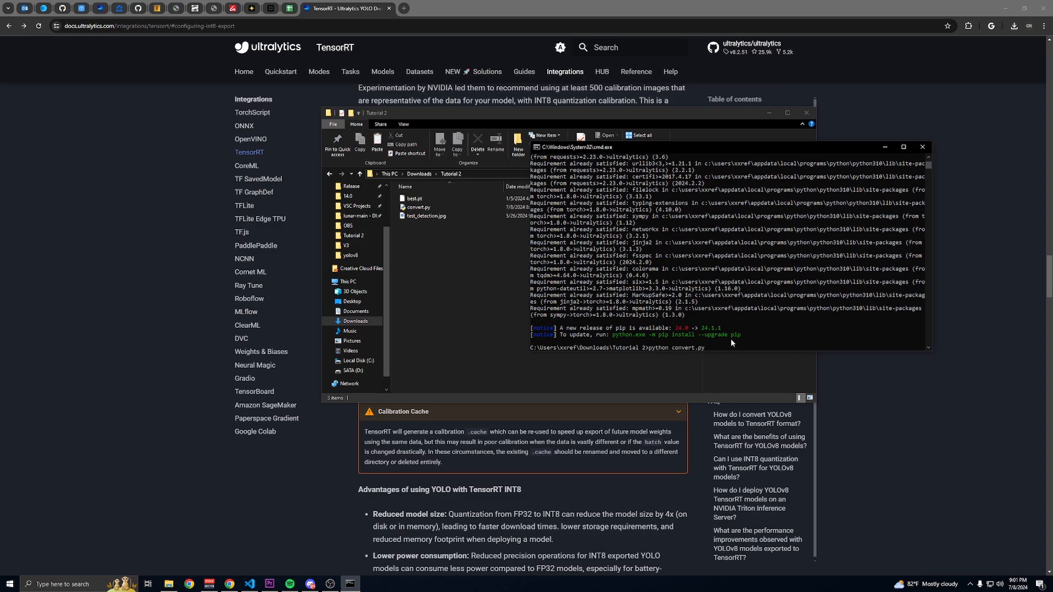
mouse_move(673, 352)
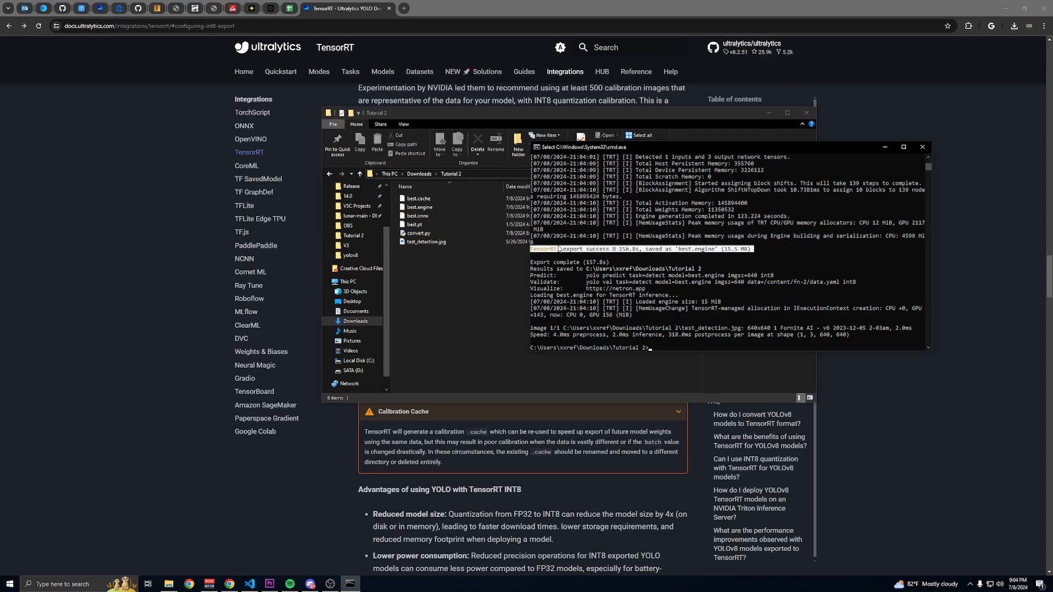
Cut best.engine from Tutorial 2 and paste it into lunar-main\lib\tensorRT, replacing the old one
left_click(419, 206)
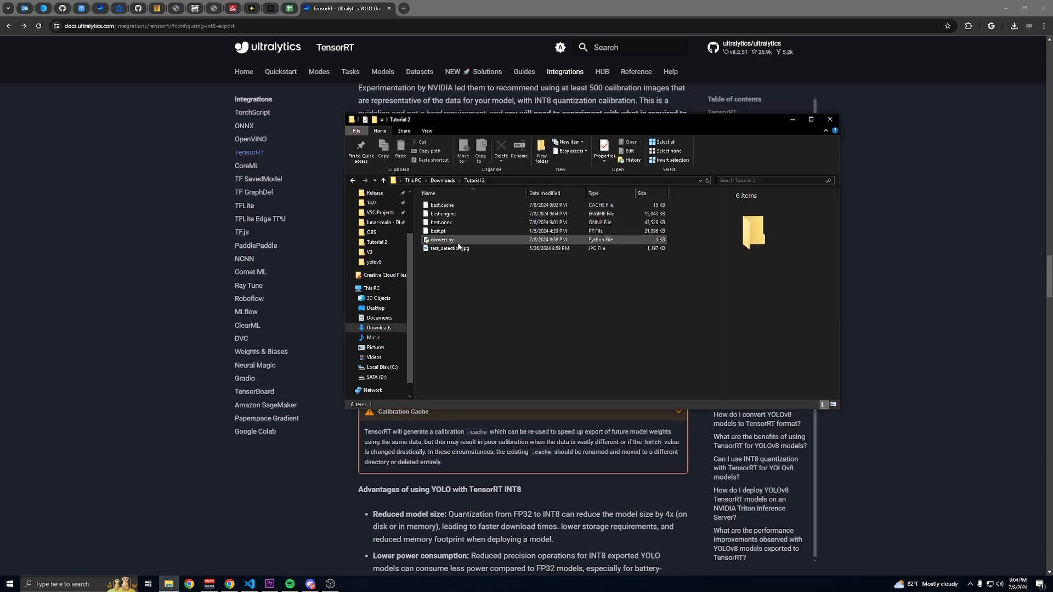
left_click(442, 213)
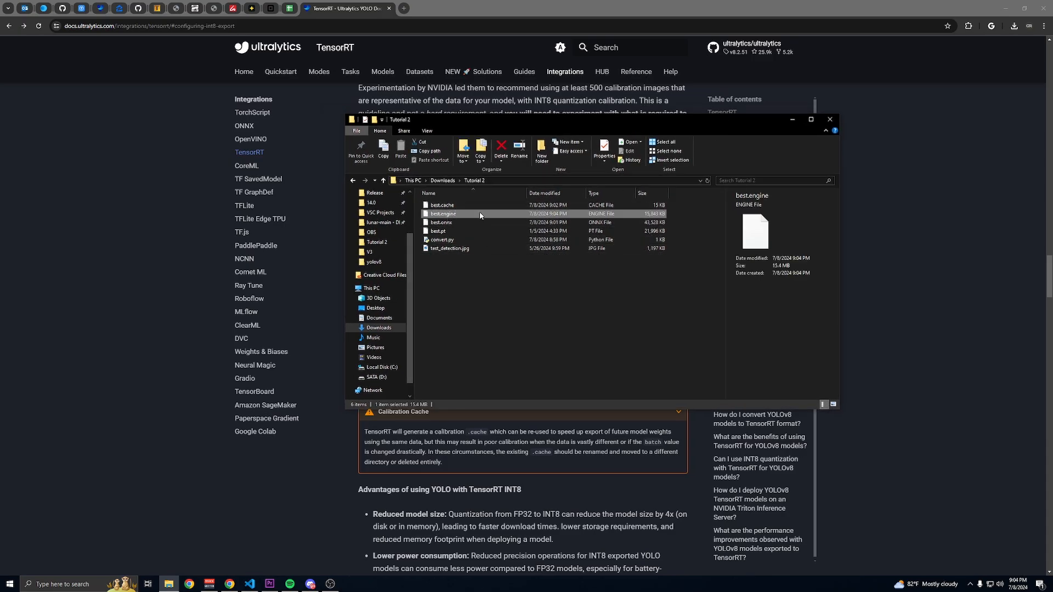
mouse_move(448, 286)
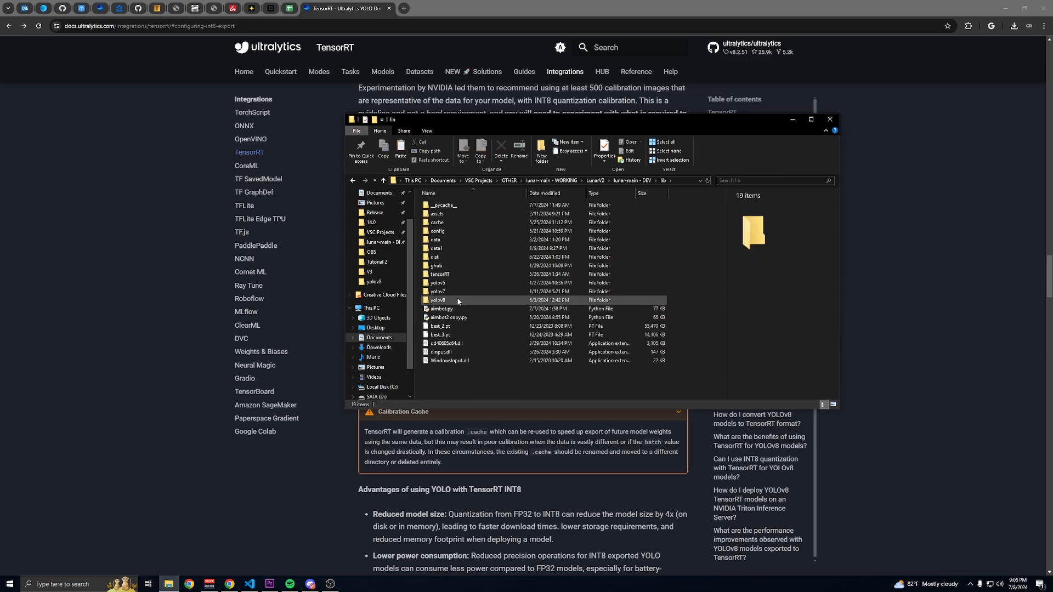
right_click(490, 295)
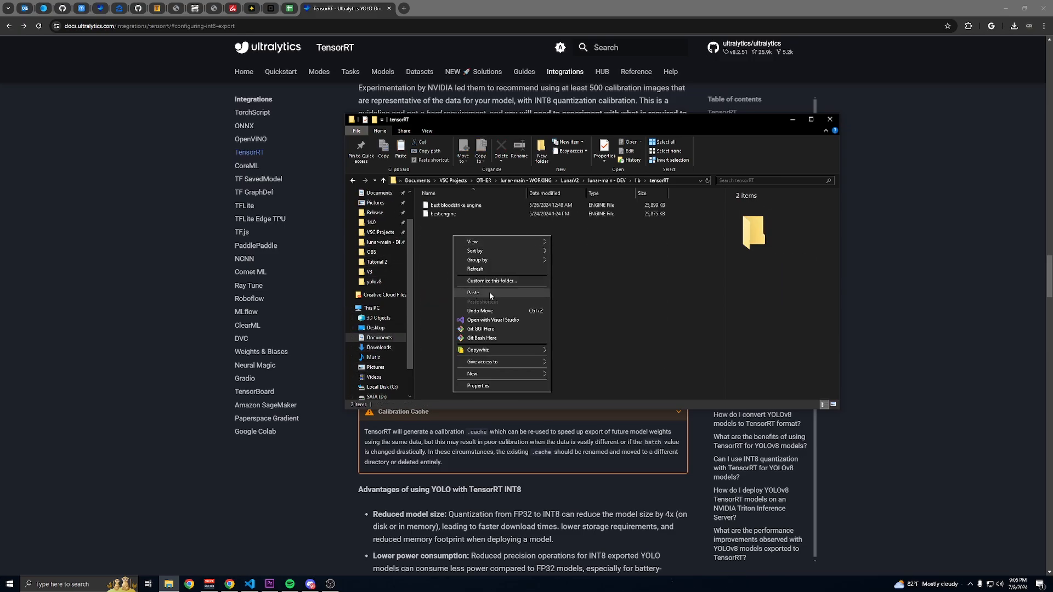
left_click(473, 293)
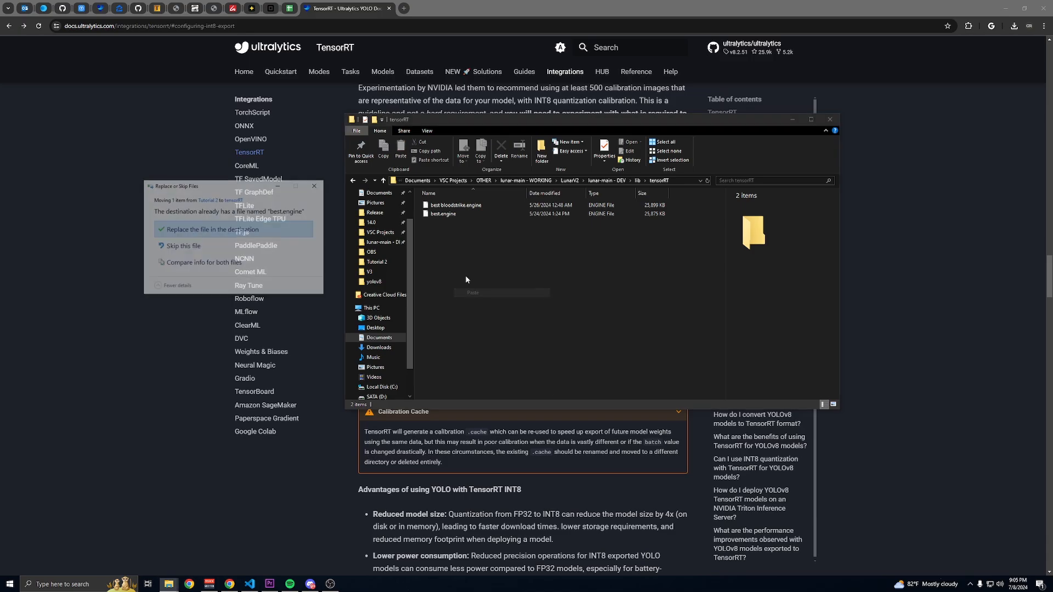